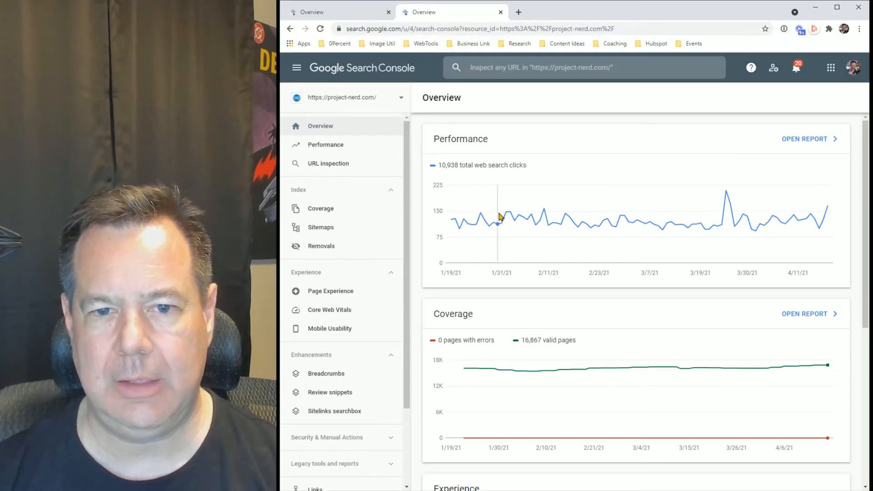
mouse_move(341, 106)
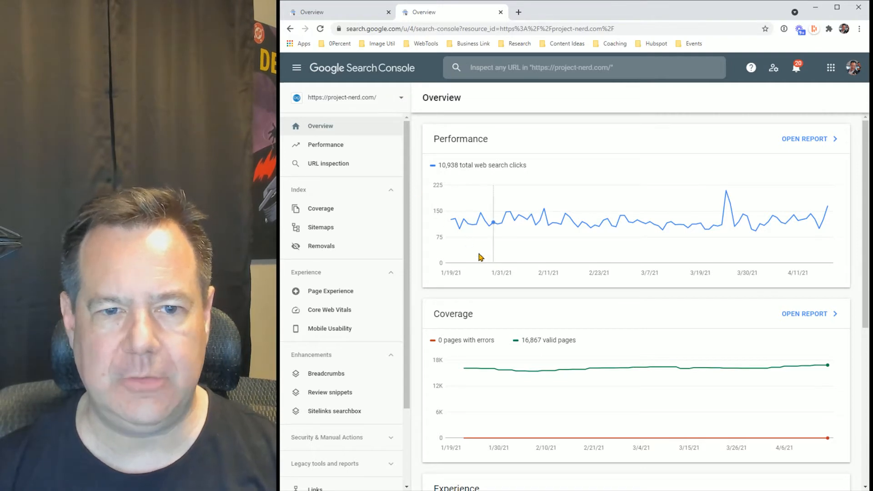
mouse_move(436, 298)
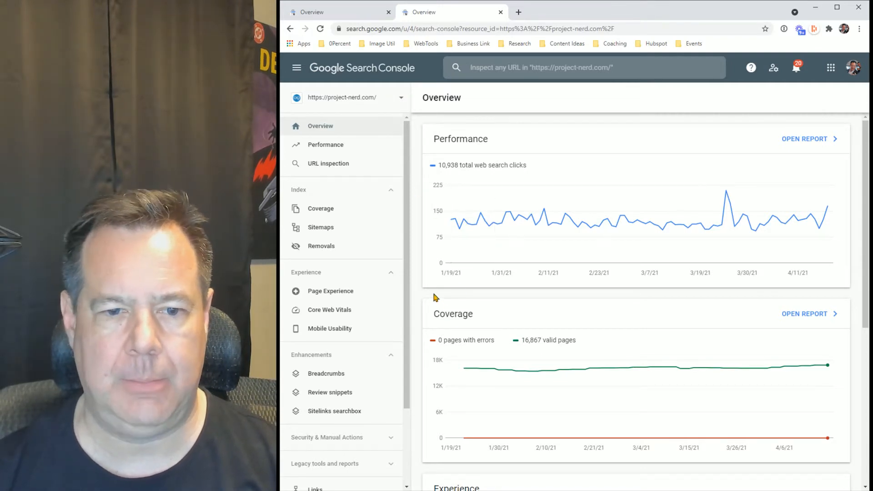
mouse_move(600, 213)
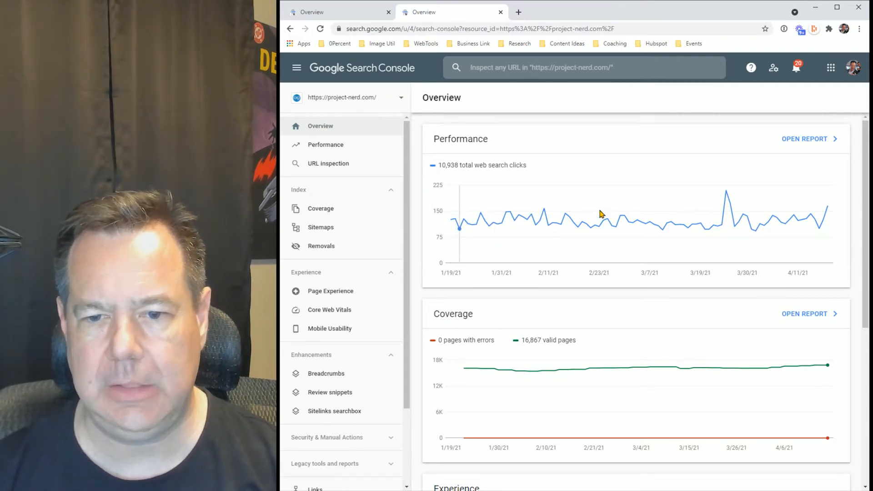
mouse_move(789, 351)
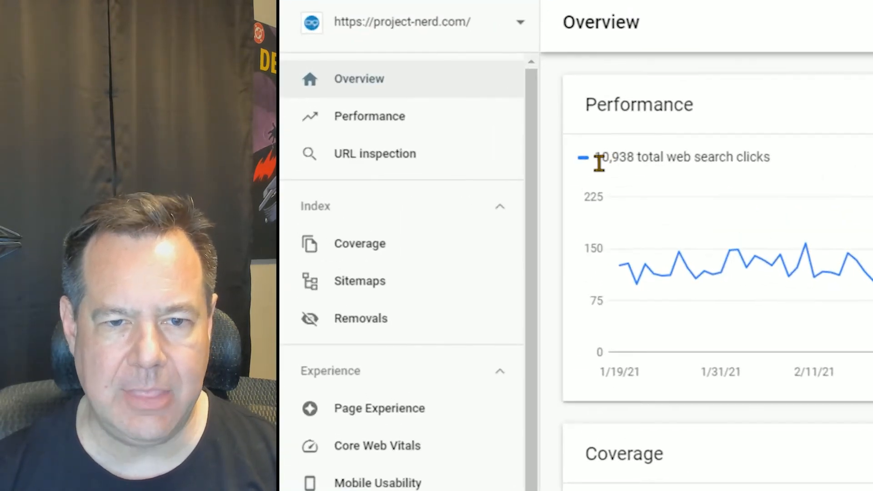
mouse_move(649, 175)
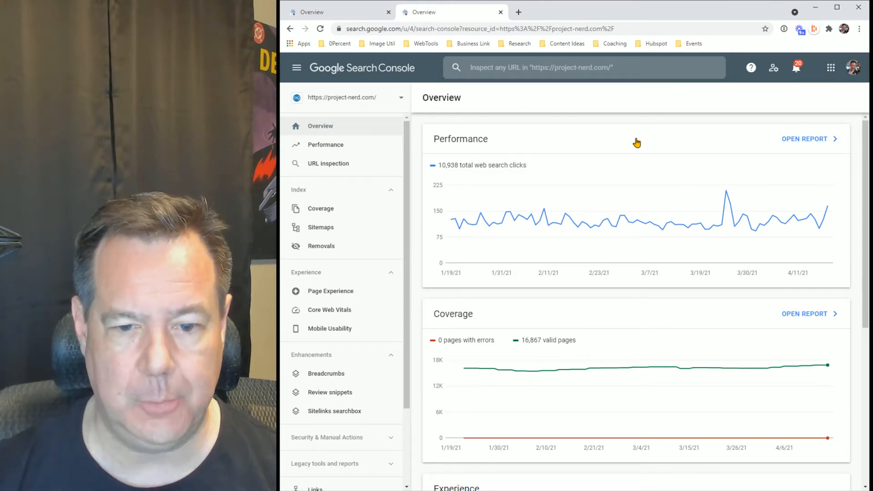
mouse_move(656, 161)
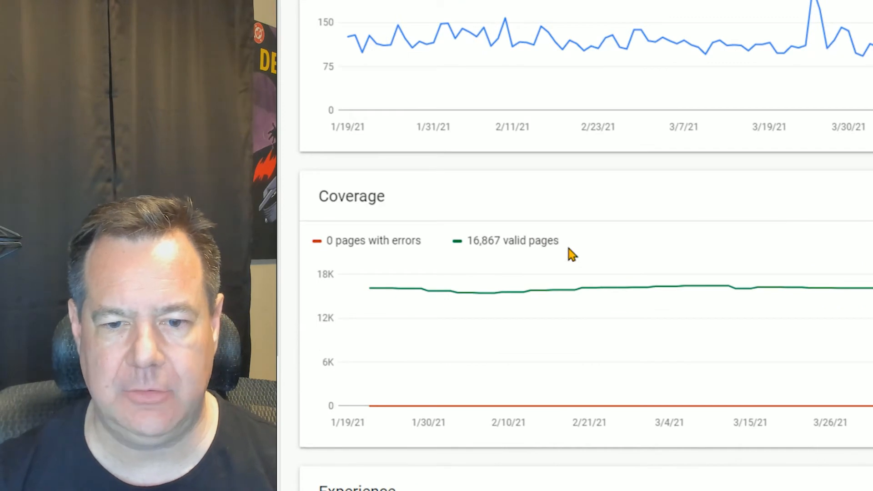
Show the Performance report's Queries table, led by "bone netflix" with 160 clicks.
scroll("down", 3)
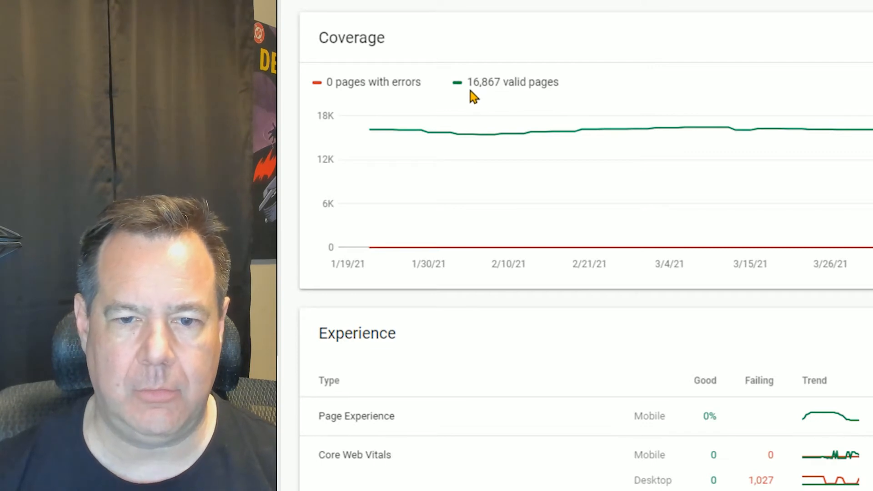
mouse_move(592, 90)
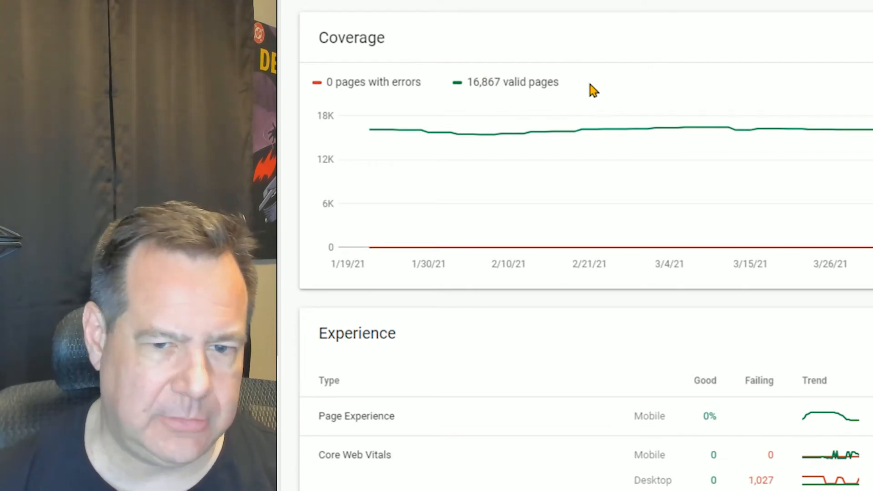
mouse_move(582, 310)
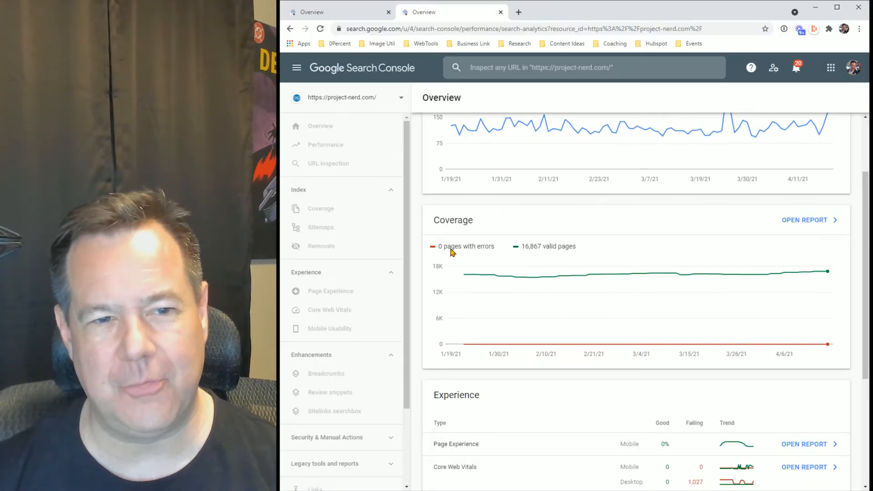
left_click(325, 144)
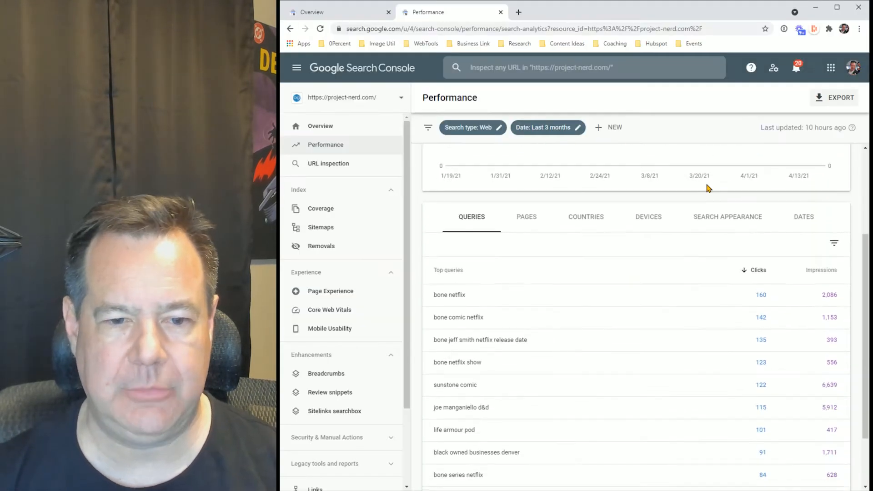
mouse_move(477, 305)
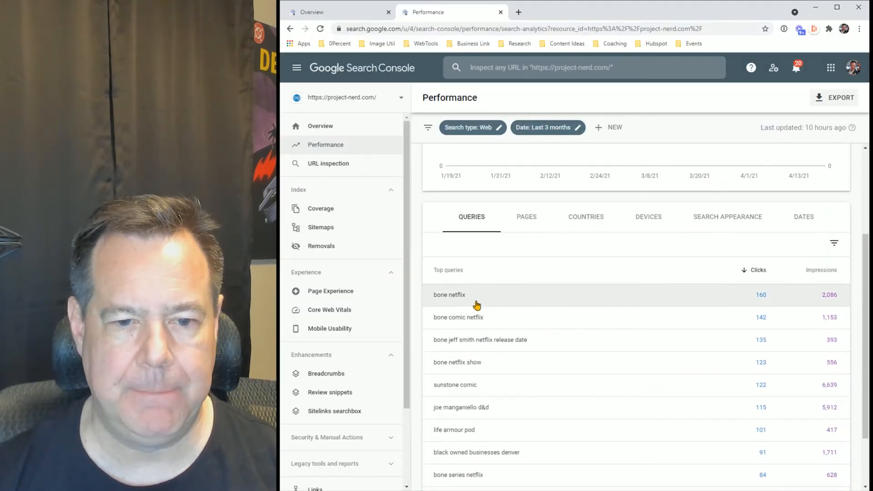
scroll("down", 3)
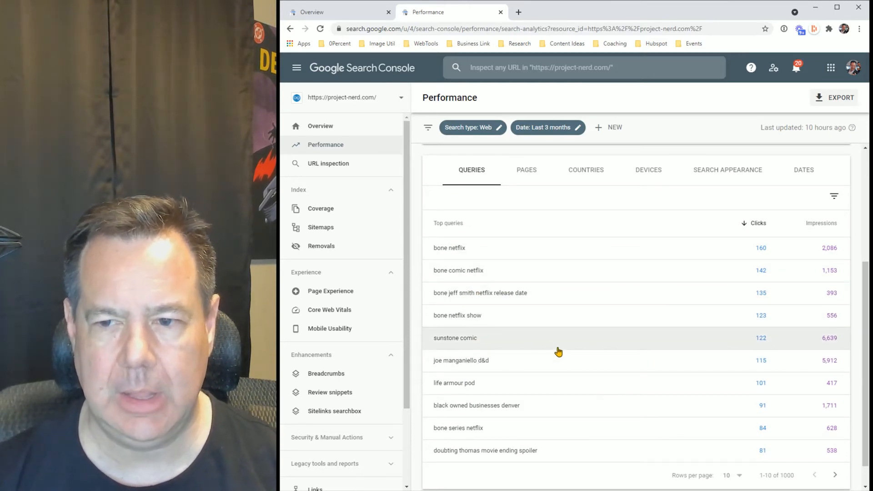
mouse_move(824, 367)
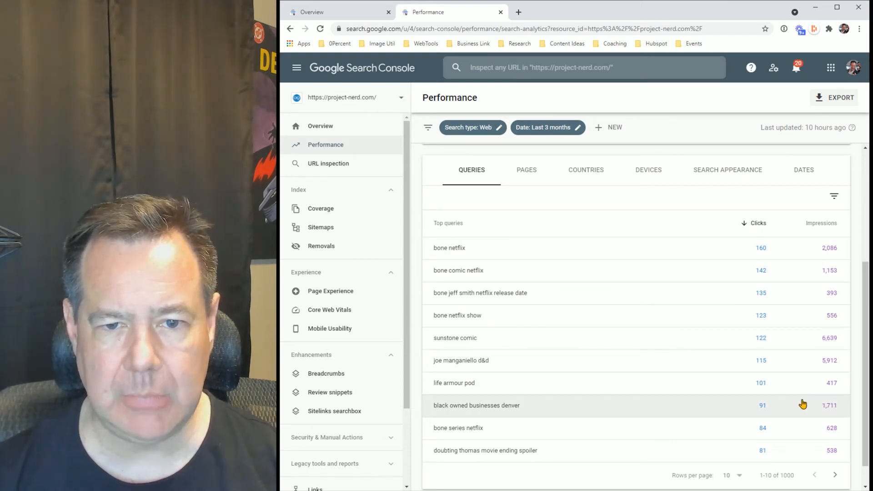
Switch the table to Pages, led by the Bone-coming-to-Netflix article with 2,048 clicks.
left_click(525, 357)
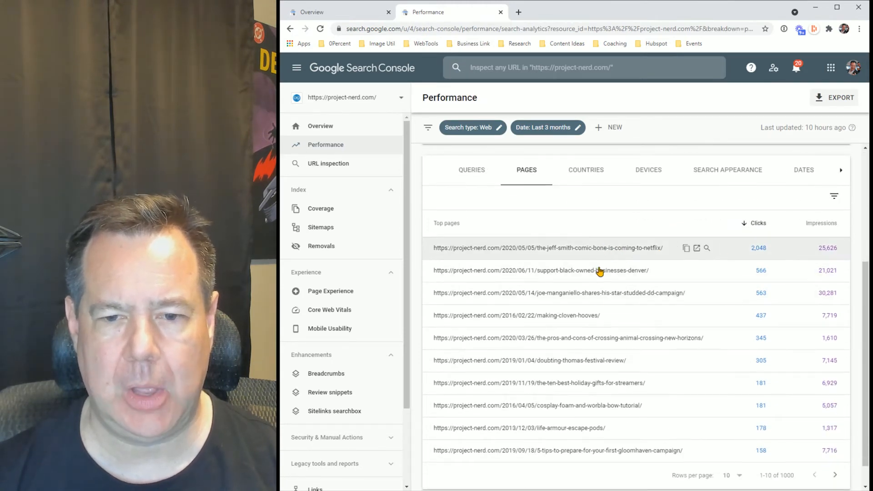
mouse_move(593, 360)
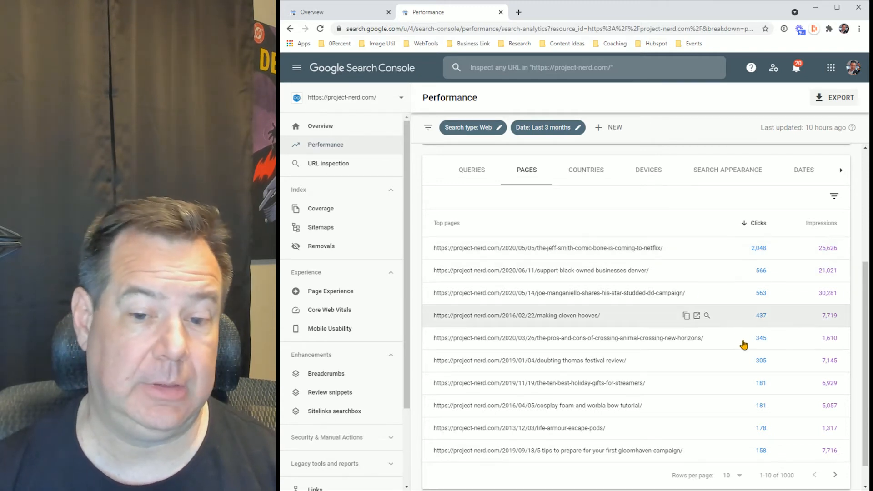
mouse_move(735, 342)
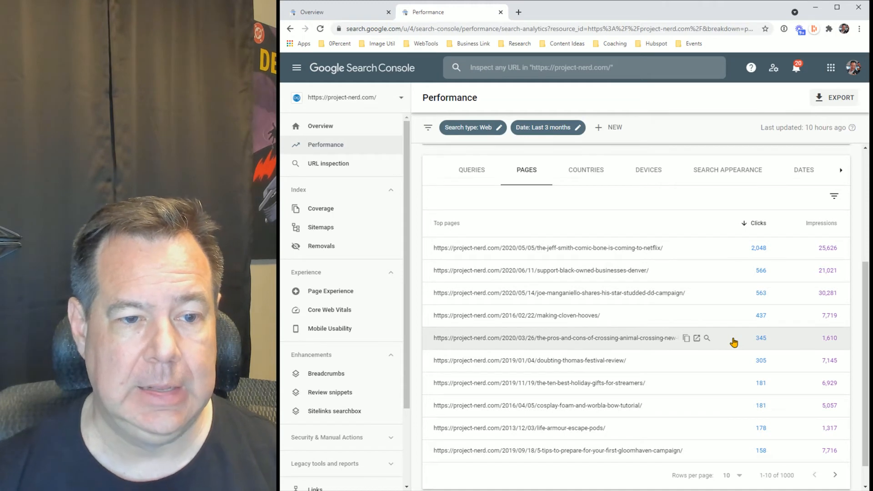
mouse_move(327, 217)
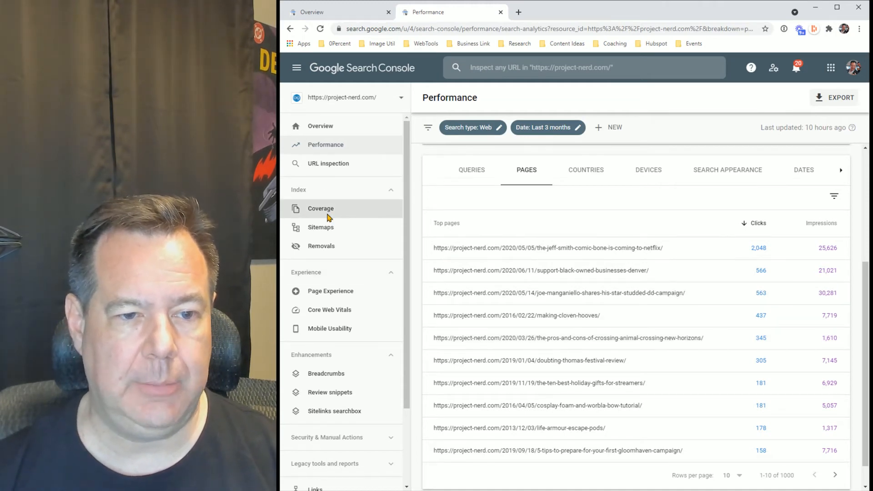
Show Index Coverage: 0 errors, 16.9K valid and 24K excluded pages.
left_click(320, 208)
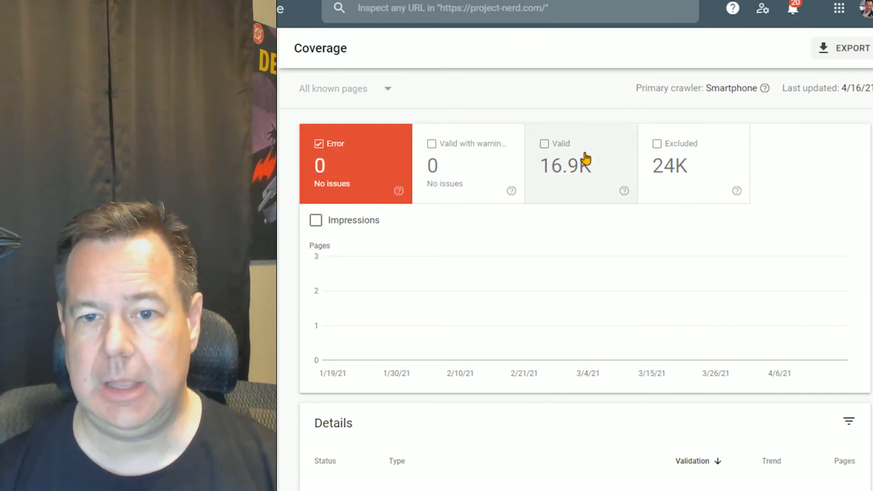
mouse_move(587, 195)
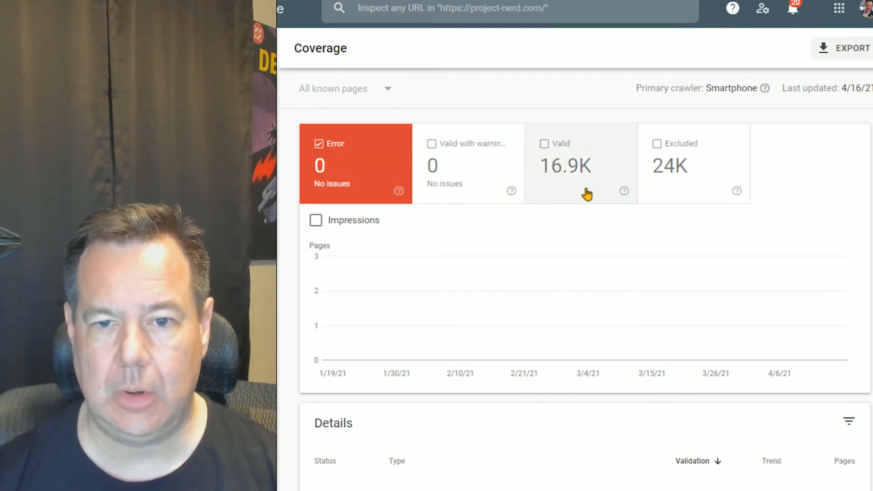
mouse_move(661, 195)
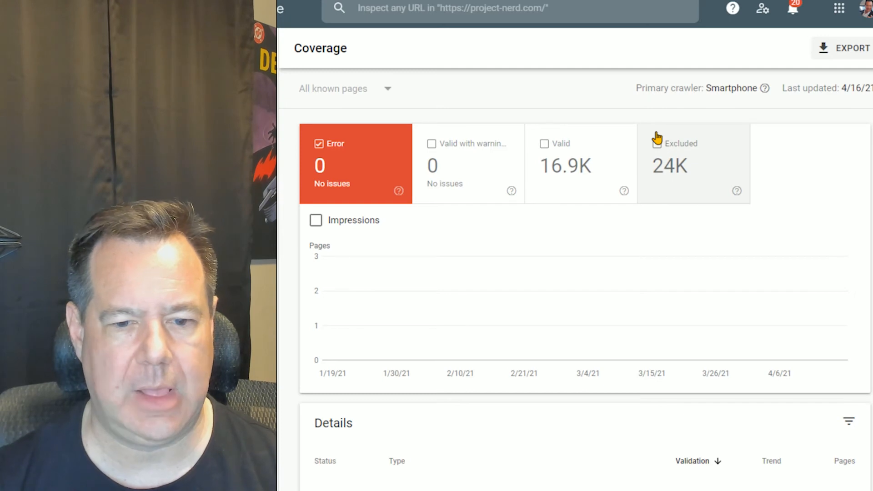
mouse_move(680, 184)
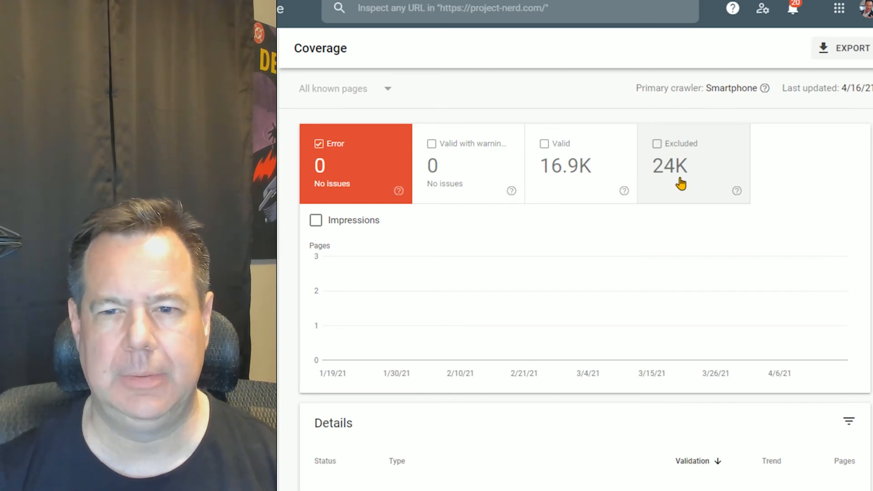